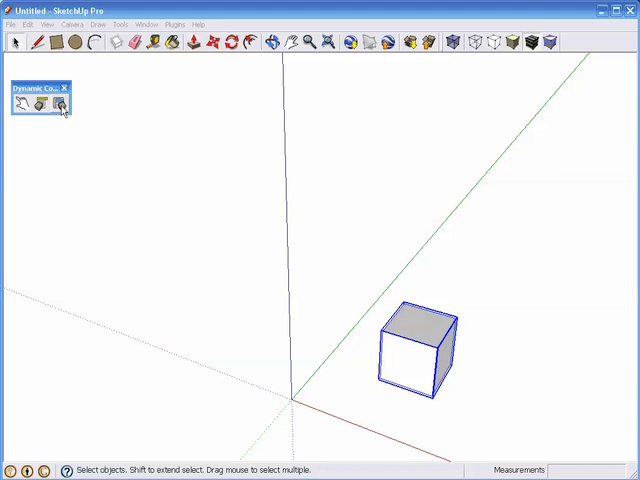
- Add a Y position attribute to the Box component via Component Attributes
left_click(58, 104)
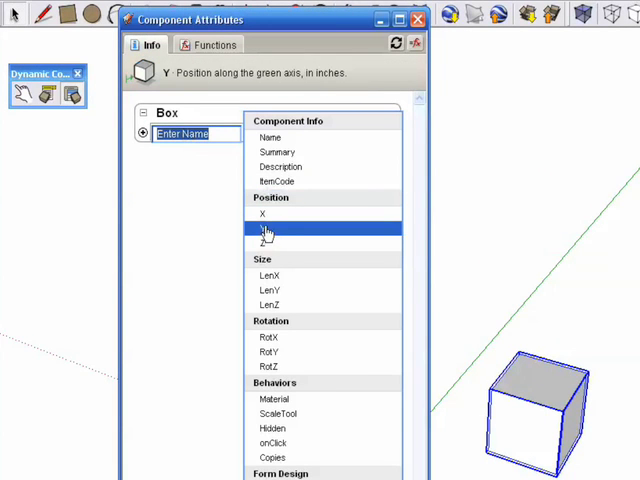
left_click(264, 228)
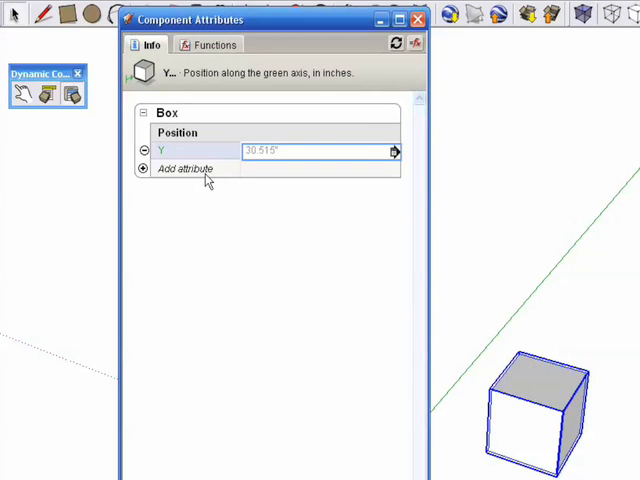
- Add a Copies behaviour attribute to the Box and set it to 3
left_click(184, 168)
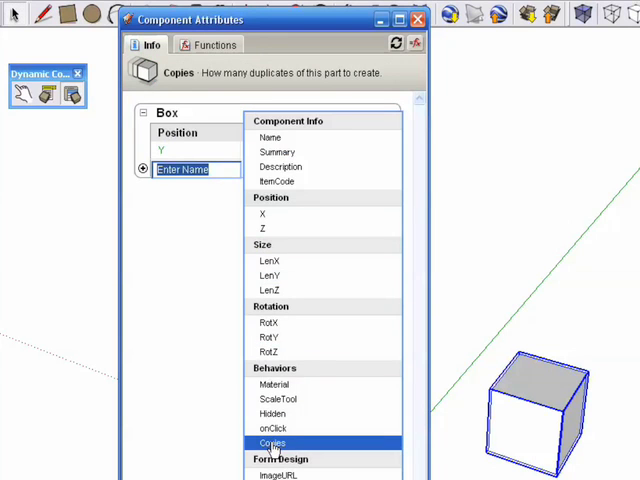
left_click(272, 442)
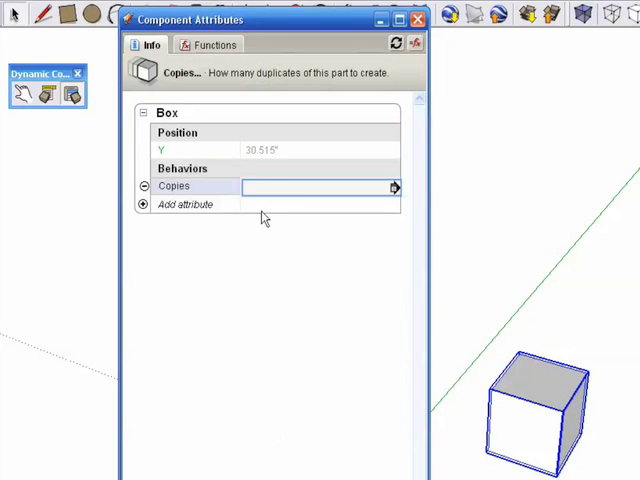
type("3")
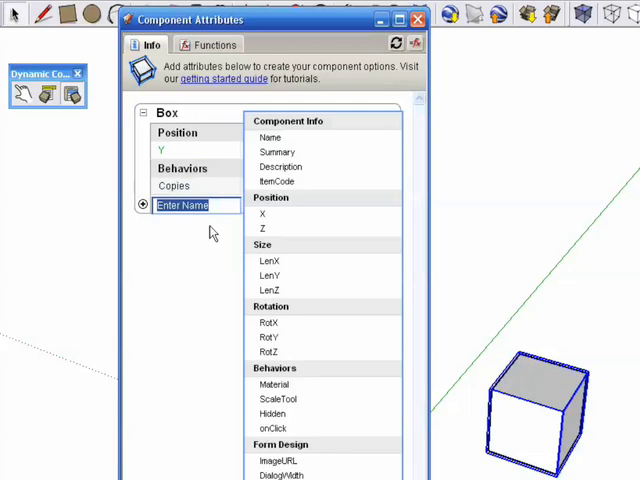
- Create a custom Spacing attribute on the Box with value 48
type("Spacing")
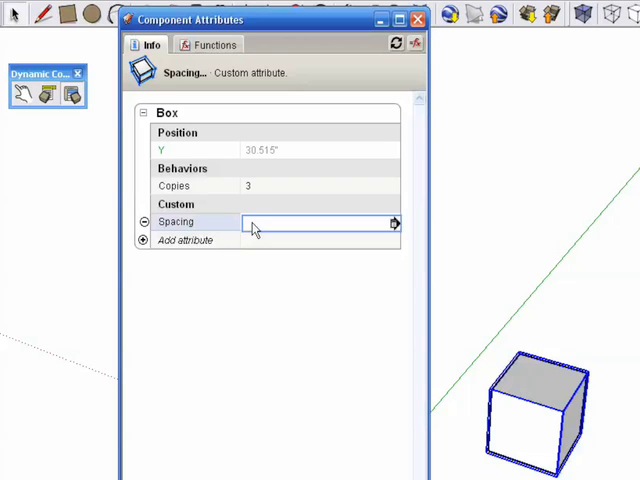
type("48")
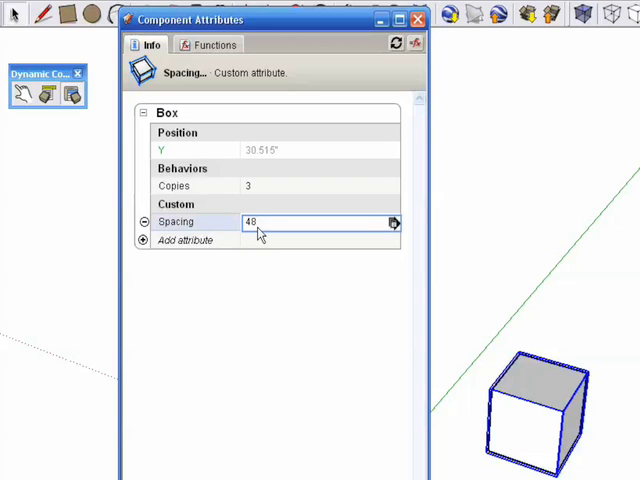
mouse_move(284, 170)
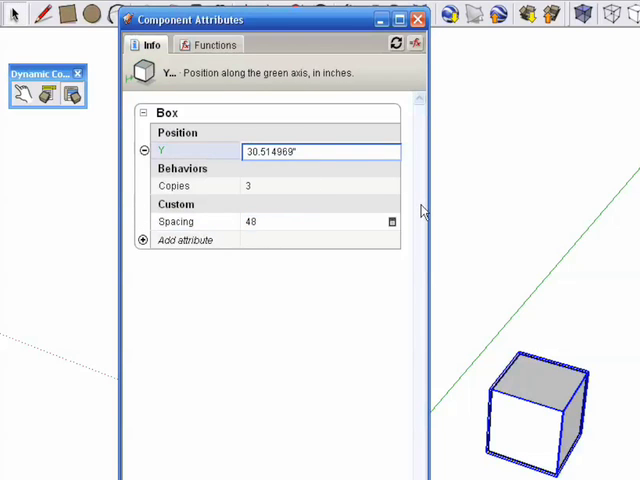
- Make the Y value a formula adding the copy number, producing a row of four boxes
type("=")
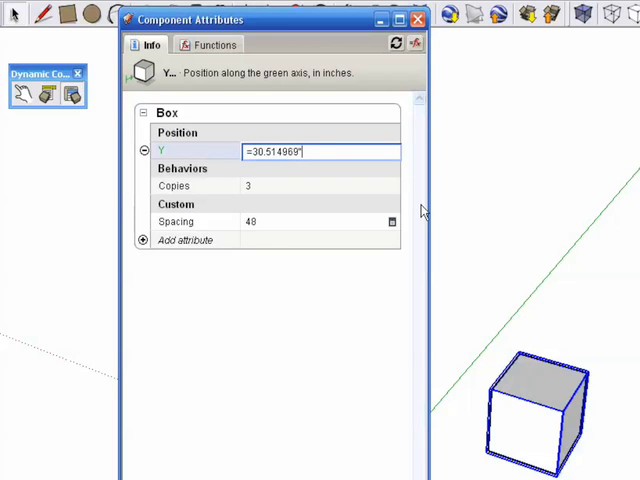
type("+cop")
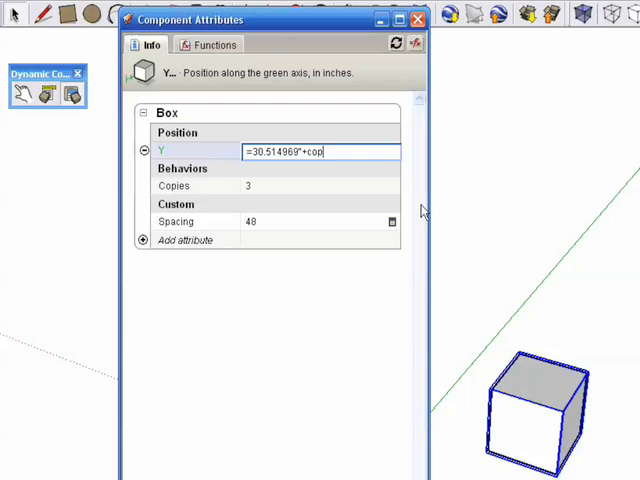
type("y\"")
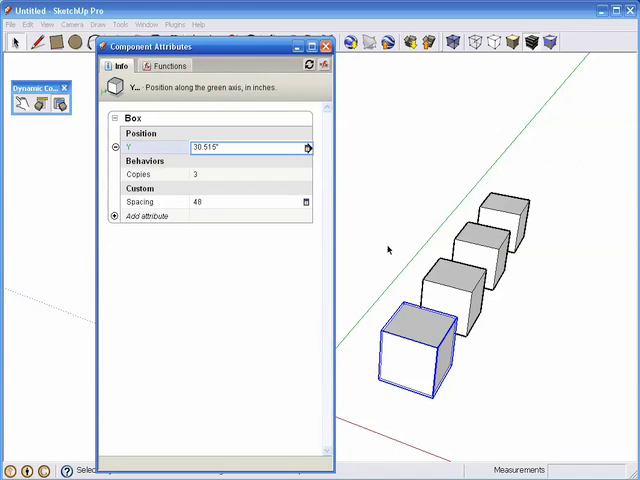
mouse_move(416, 276)
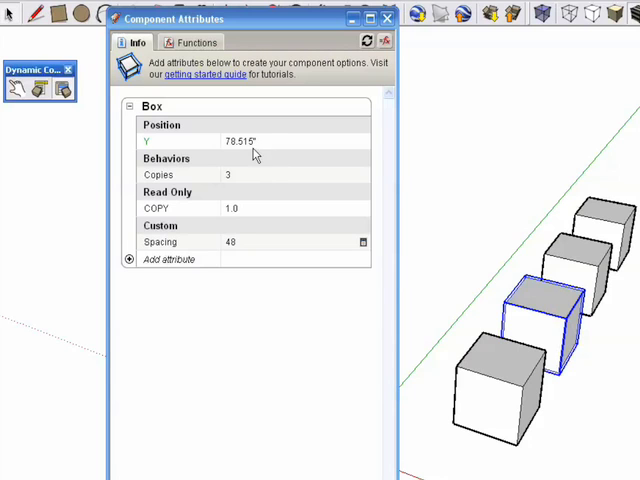
mouse_move(232, 216)
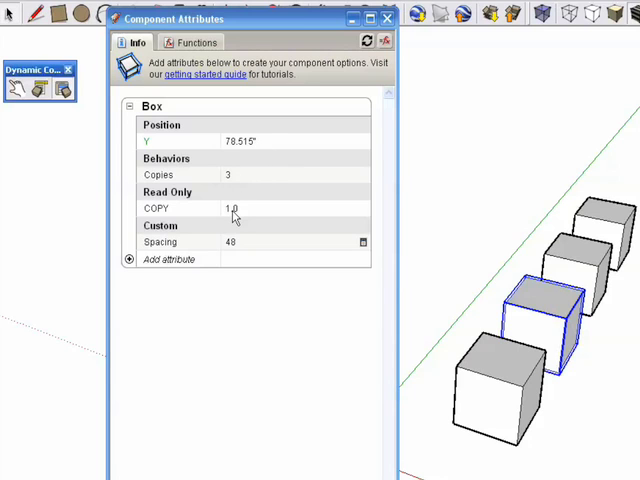